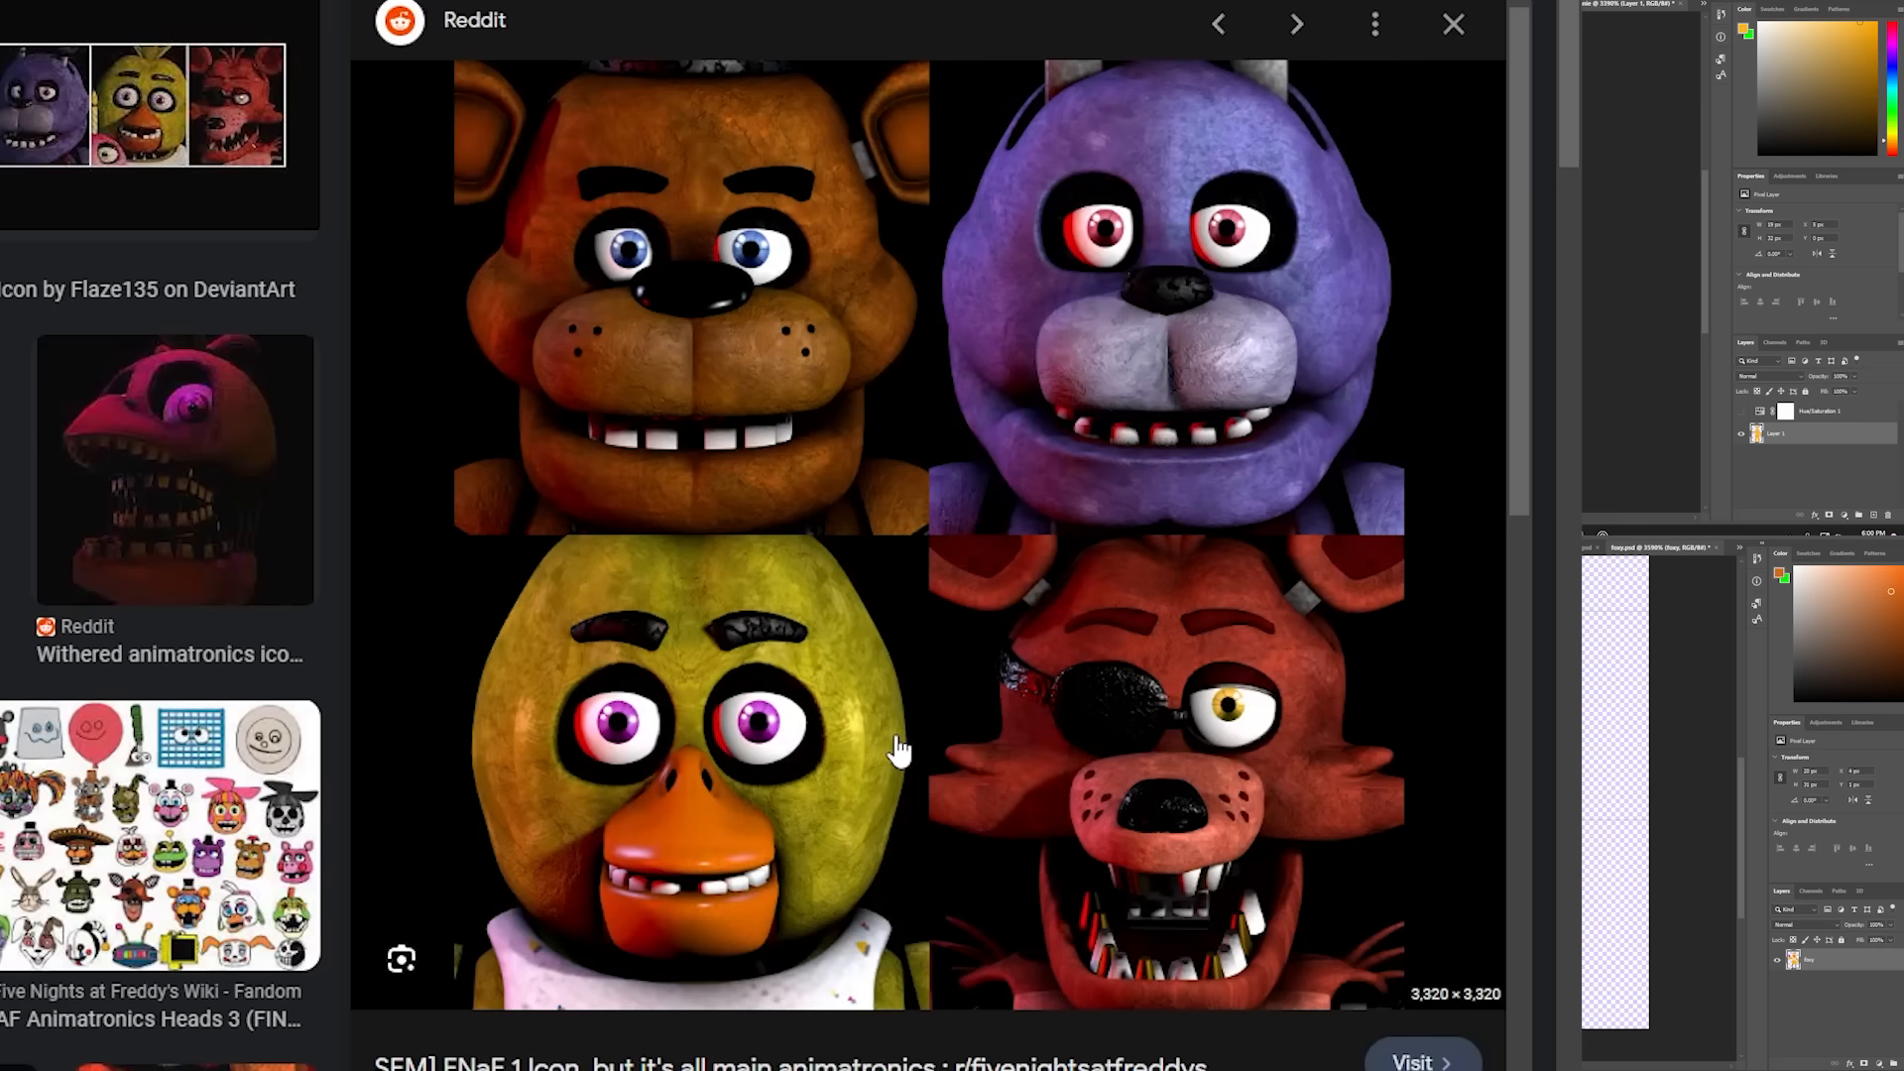
- Run the game and check the pixel-art hall_east camera feed and animatronic map
left_click(1452, 23)
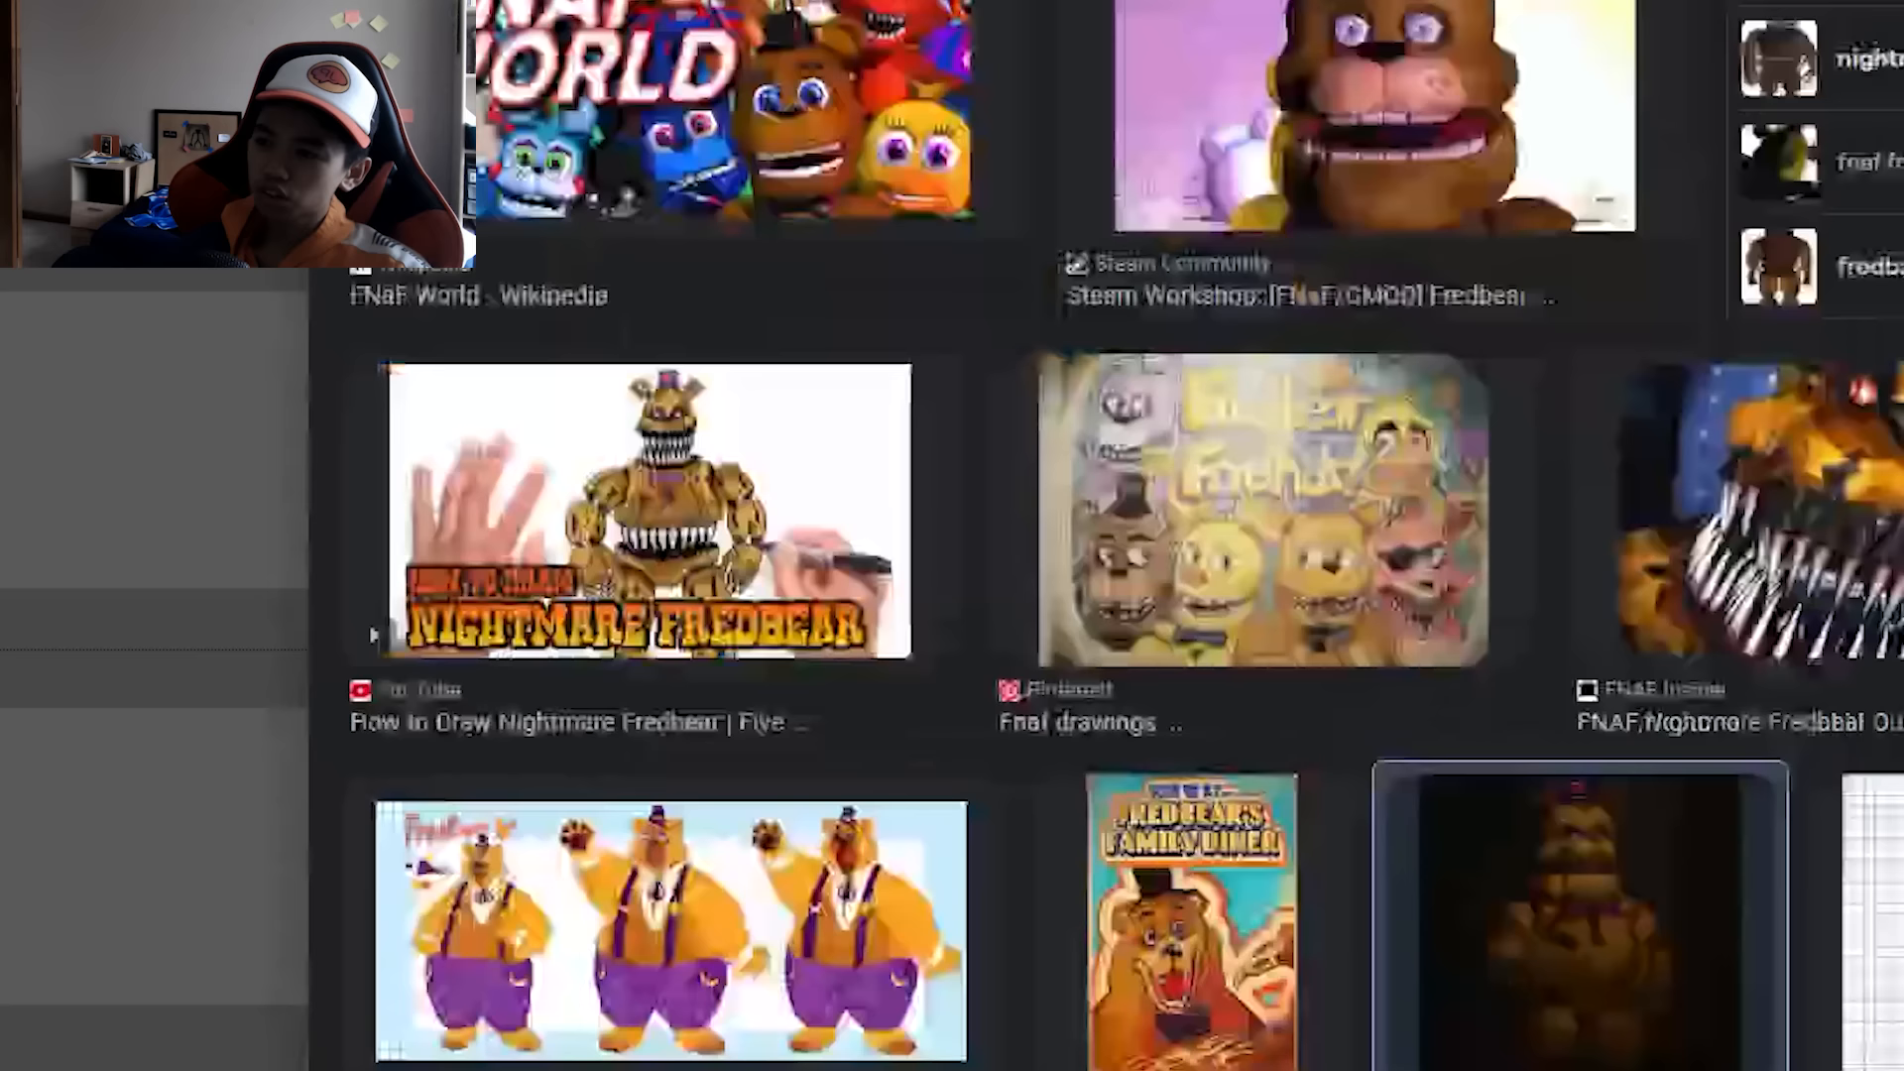
left_click(1408, 1048)
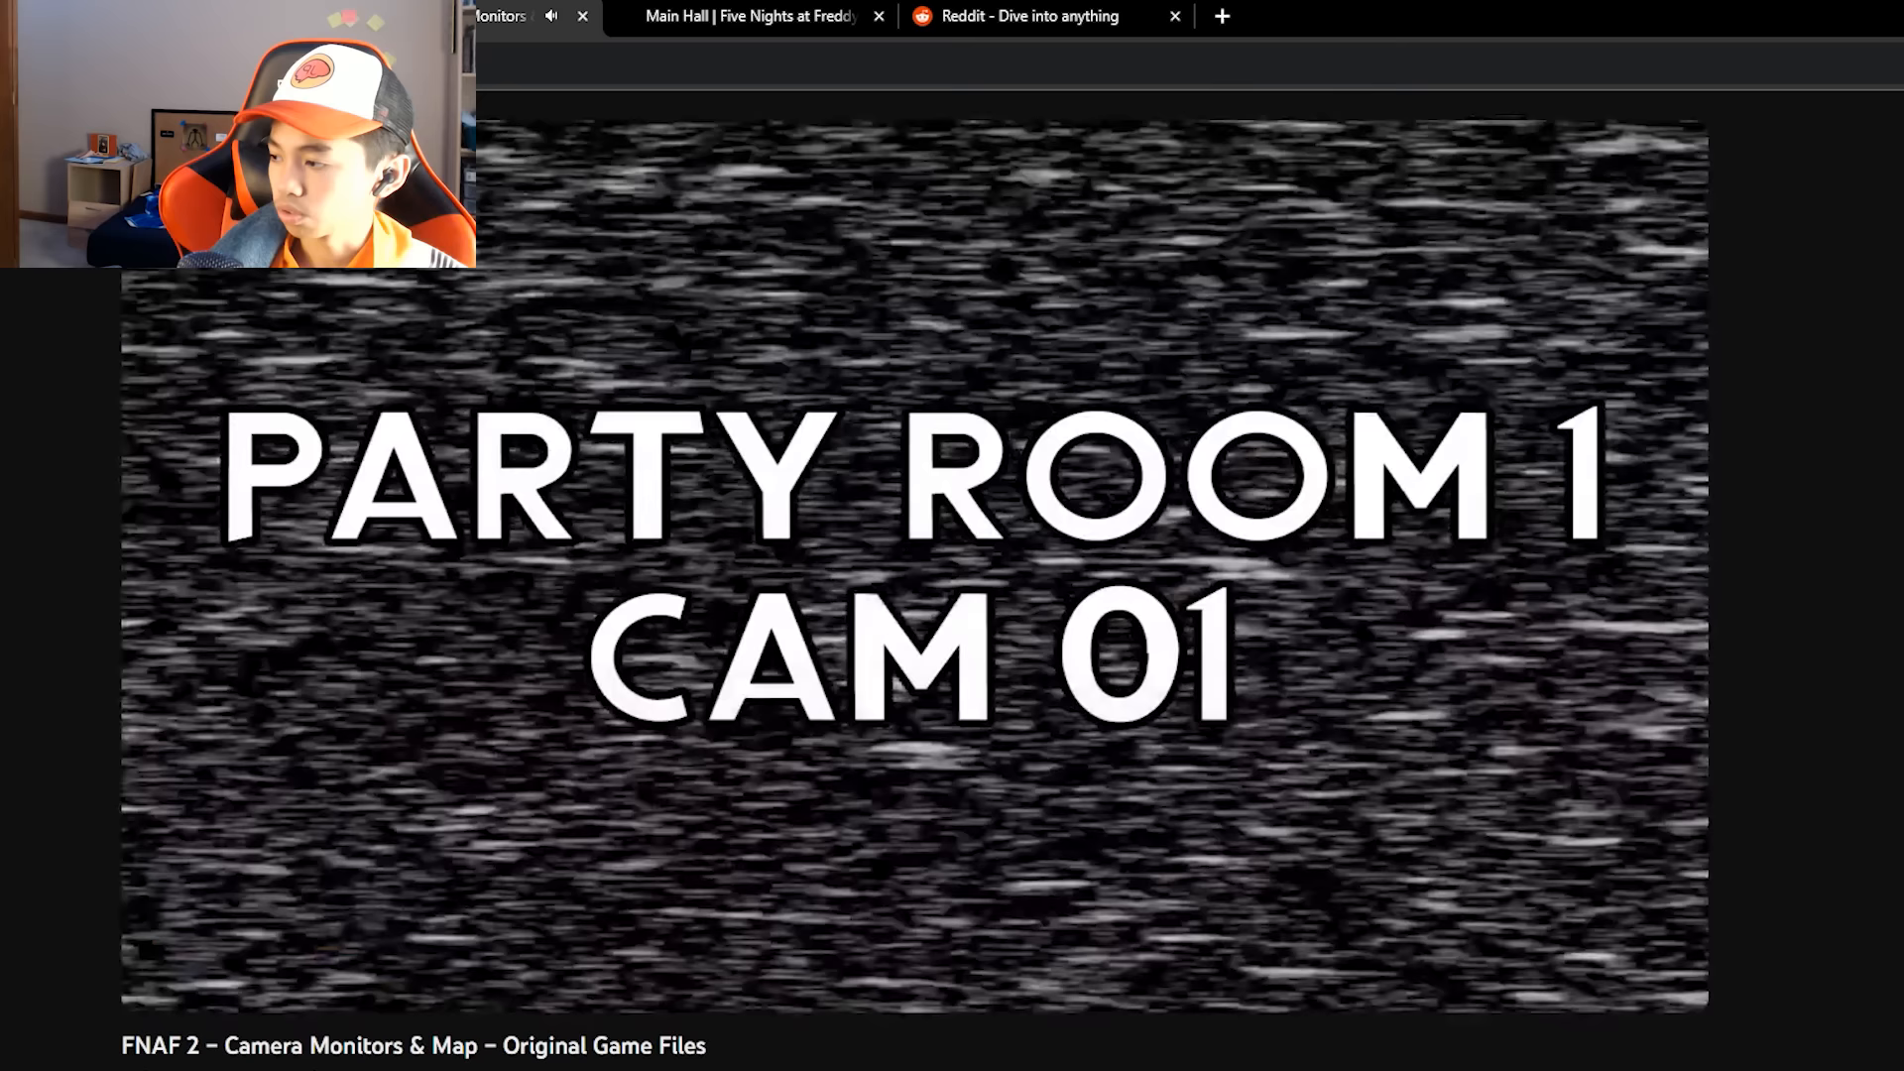
left_click(1410, 1048)
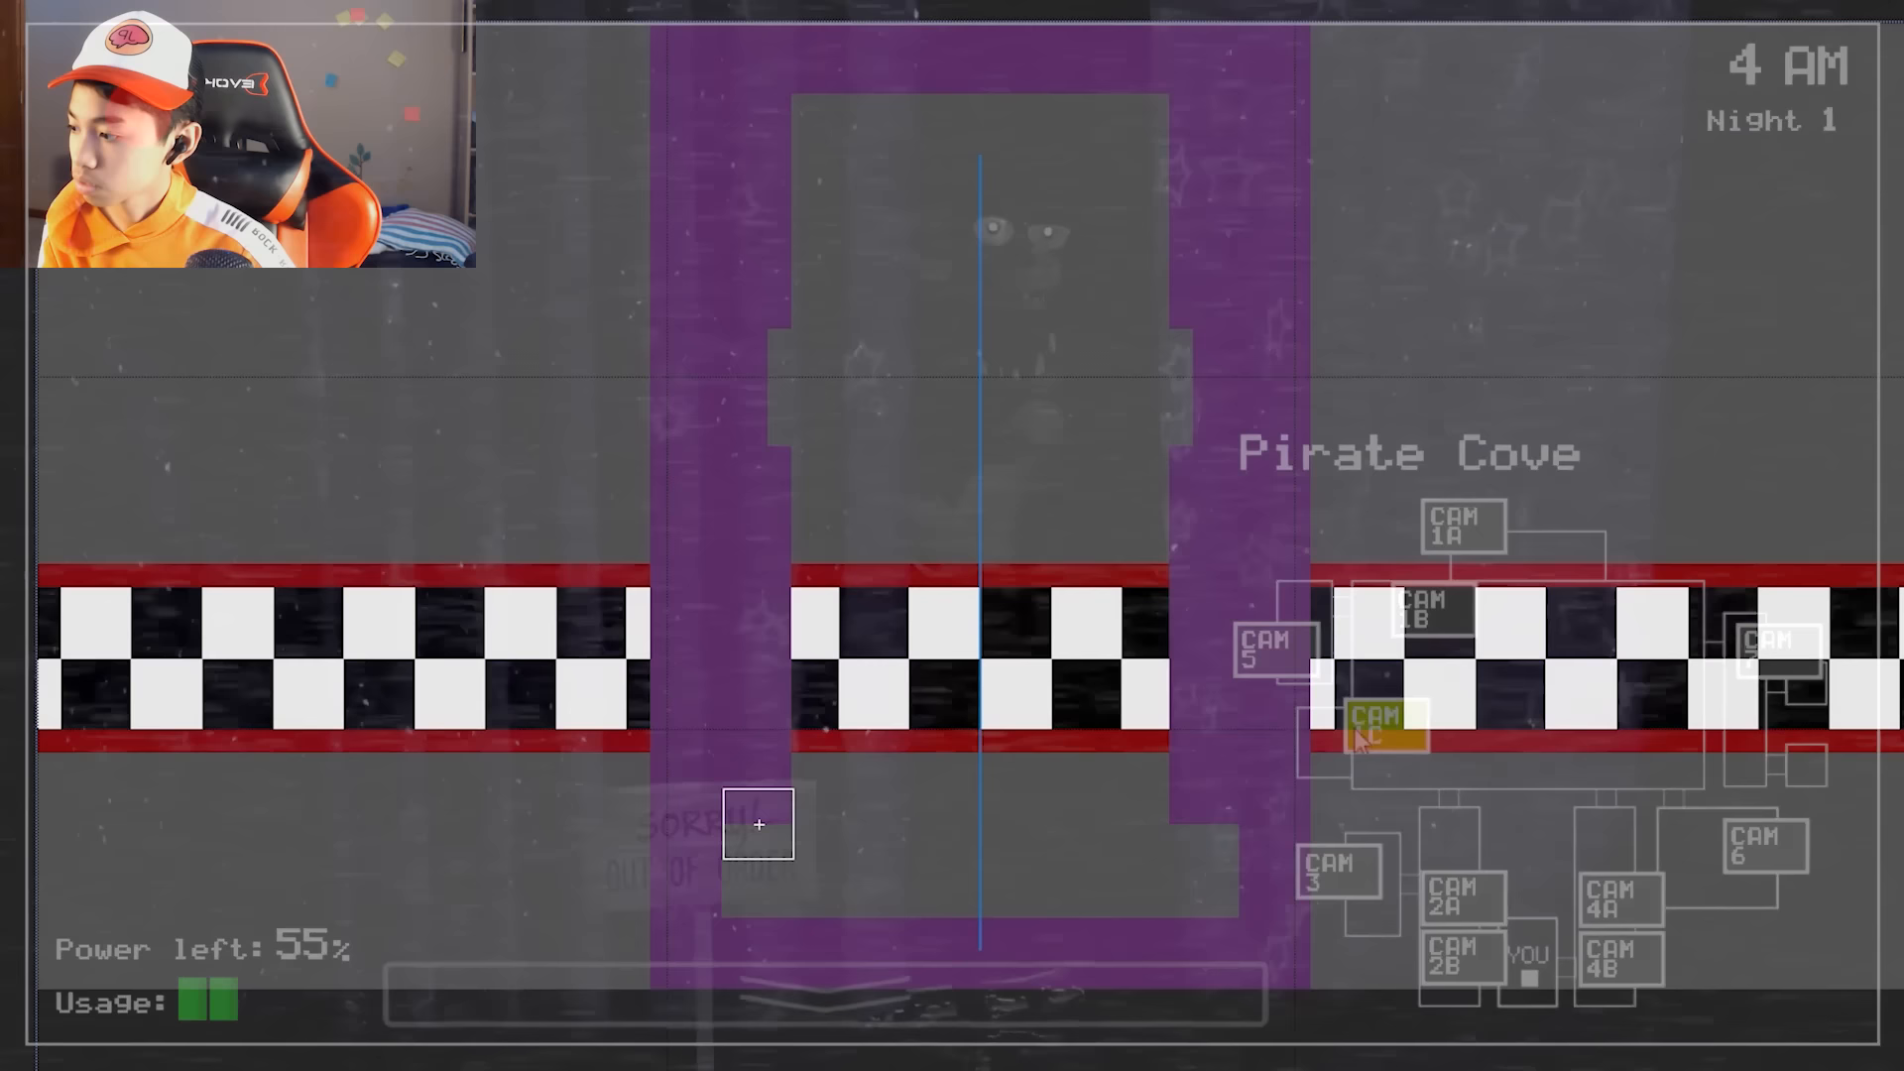
left_click(758, 826)
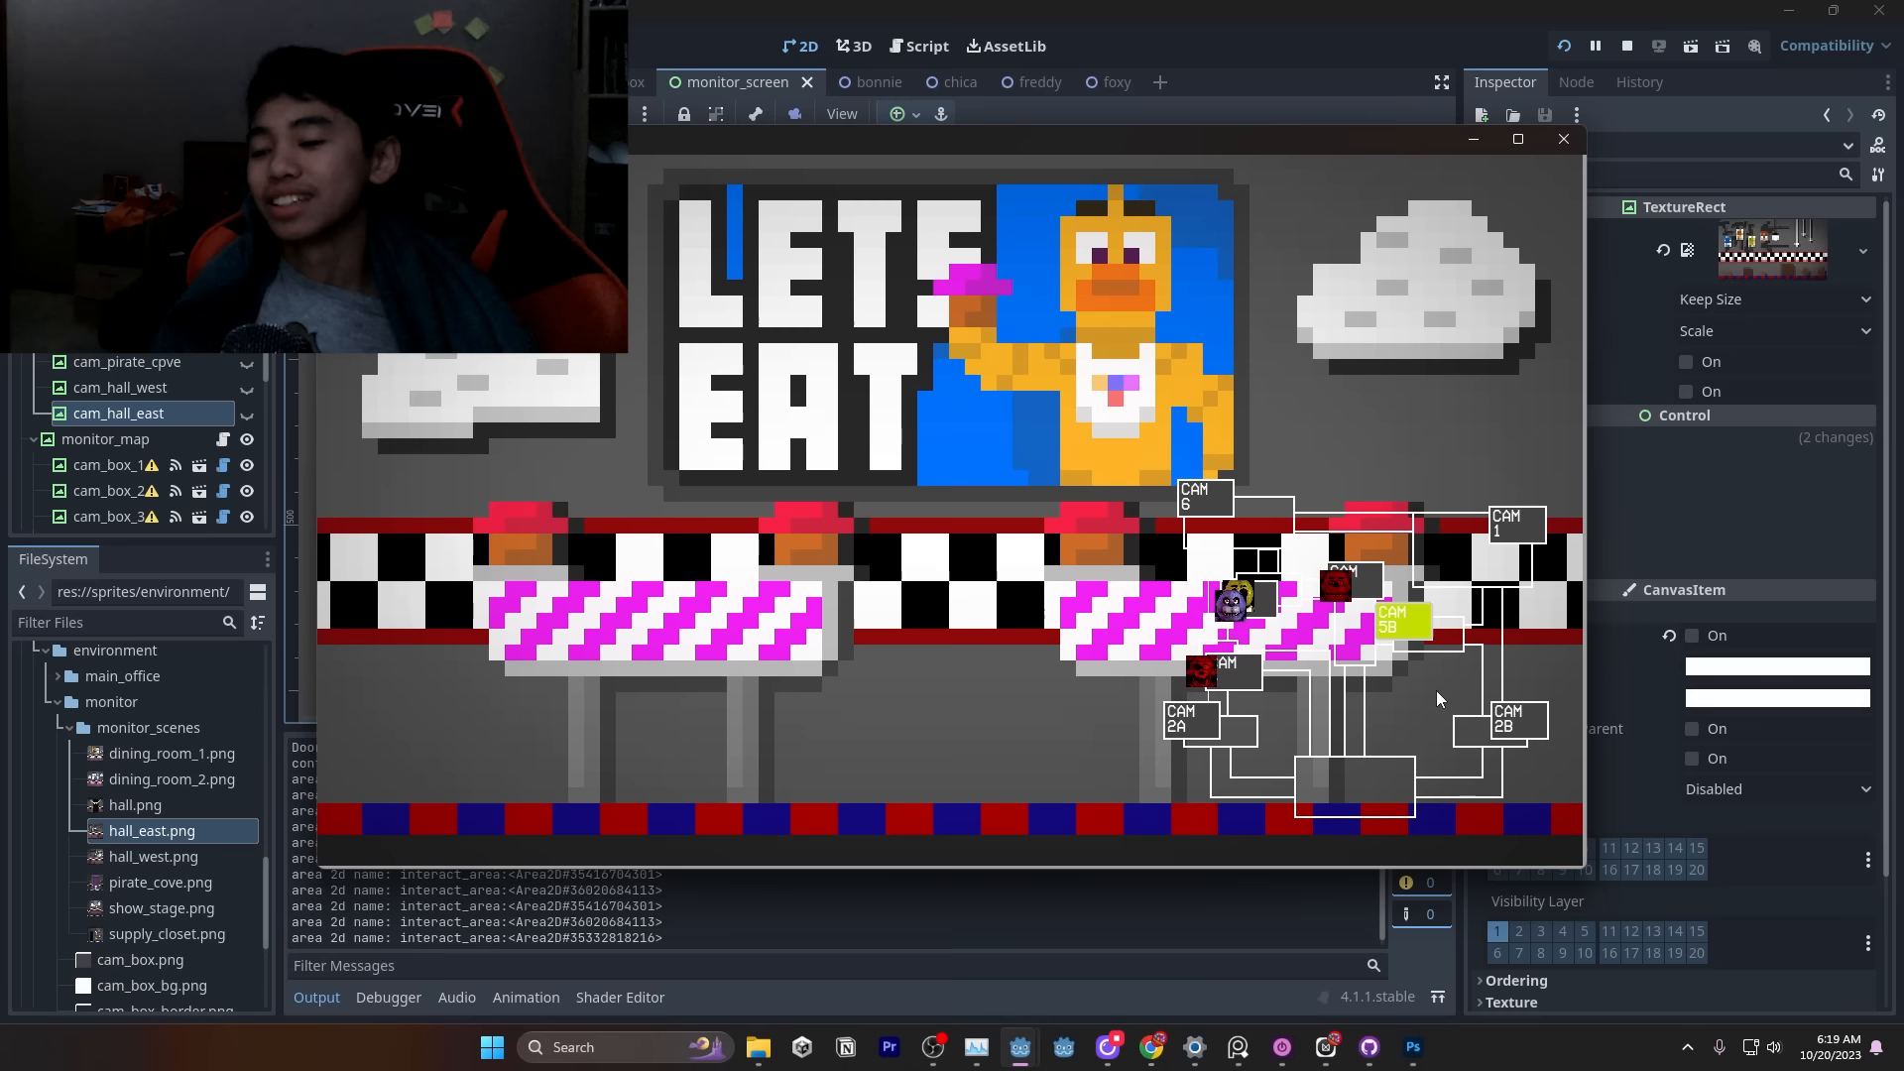
left_click(1628, 45)
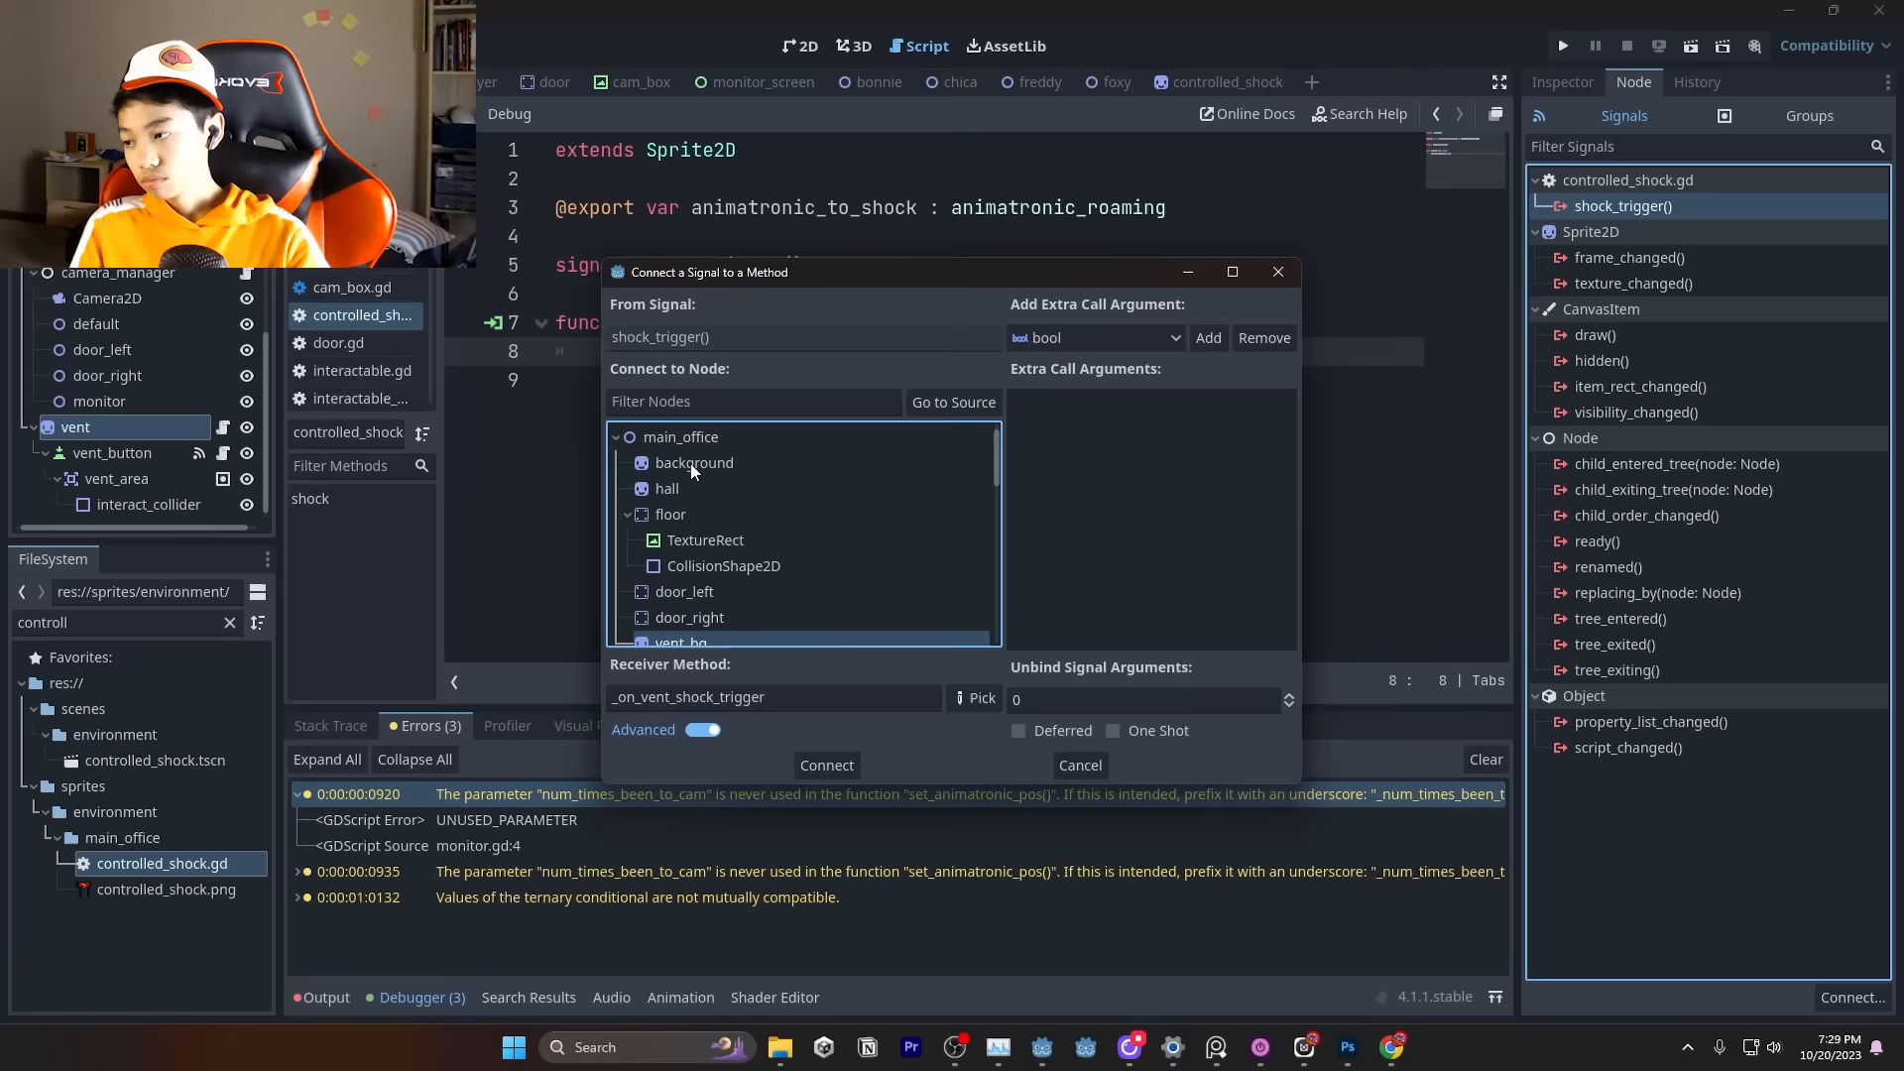
- Connect shock_trigger() to an _on_vent_shock_trigger method on the vent node
left_click(1563, 45)
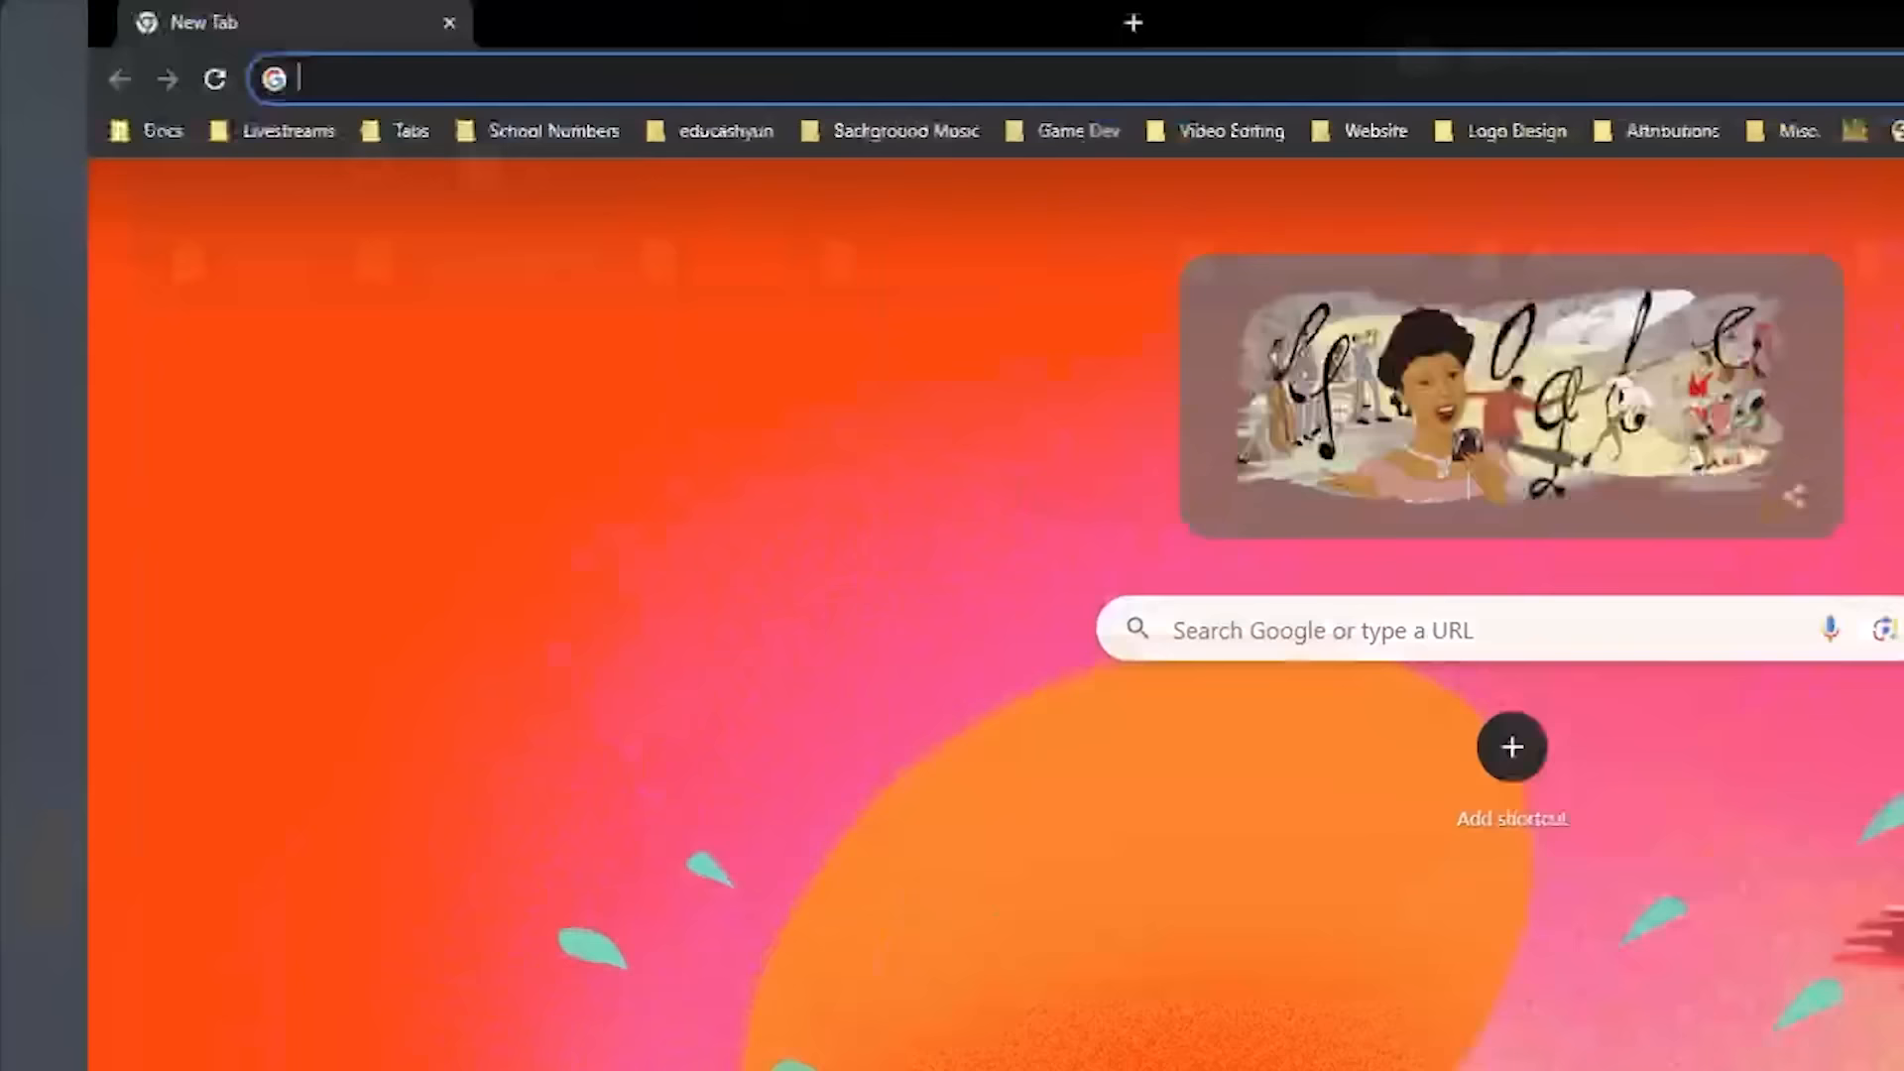
- Search for FNAF Ultimate Custom Night jumpscares and show the Videos results
type("8")
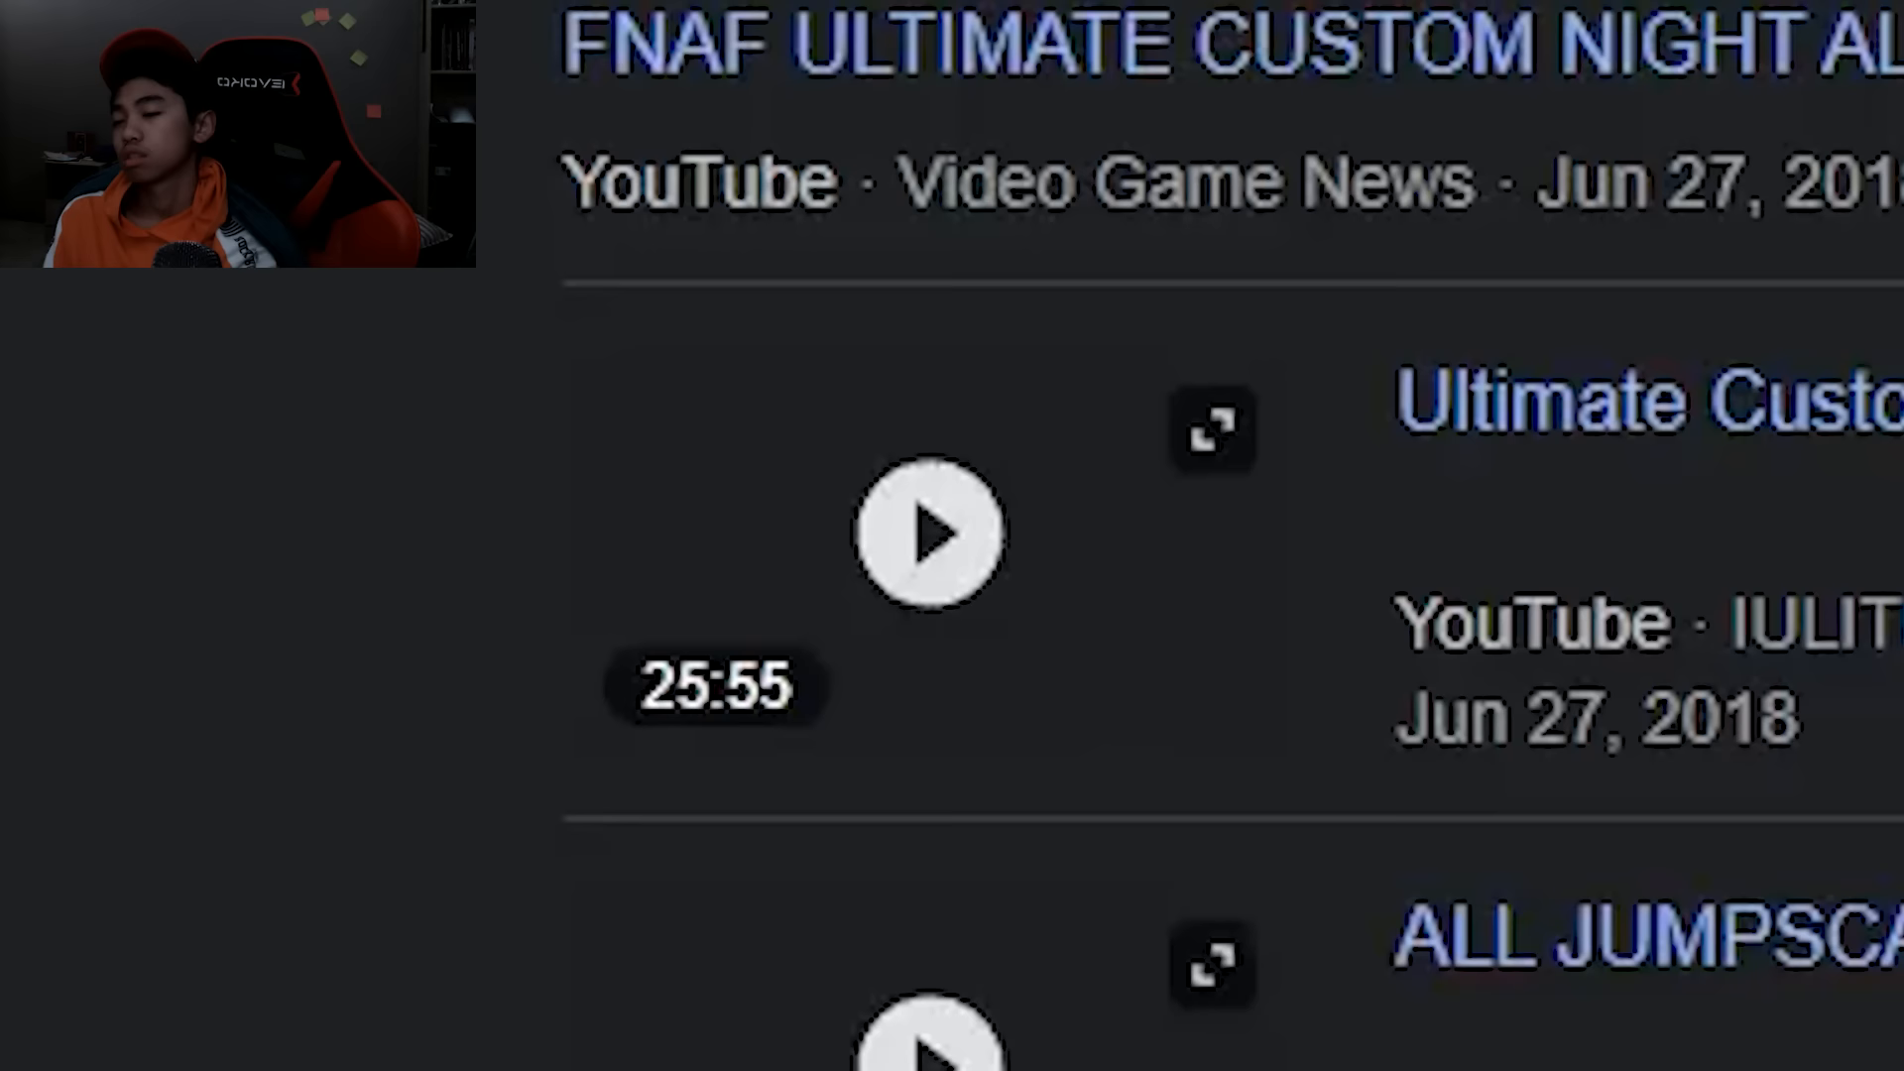
- Open an Ultimate Custom Night jumpscare video from the results list
left_click(931, 531)
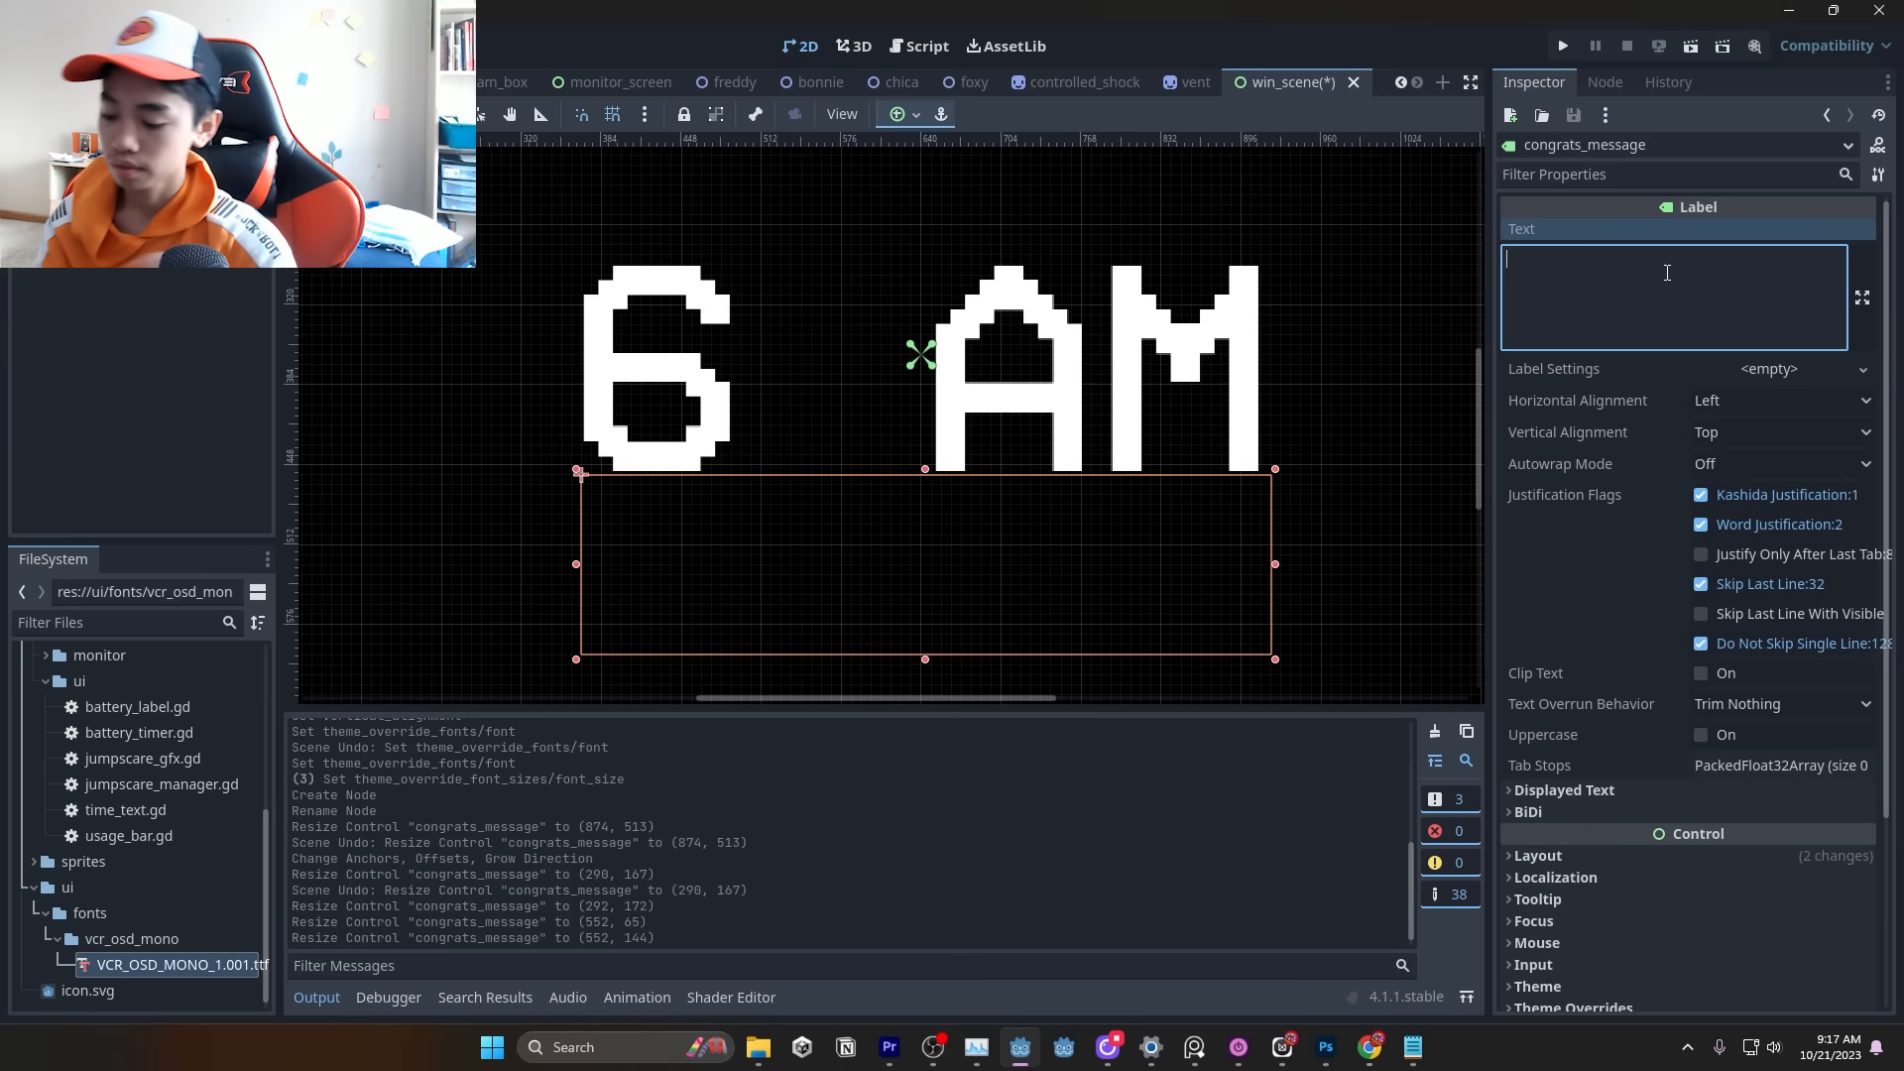
- Add a congrats_message Label spanning the width beneath the 6 AM text
left_click(1563, 45)
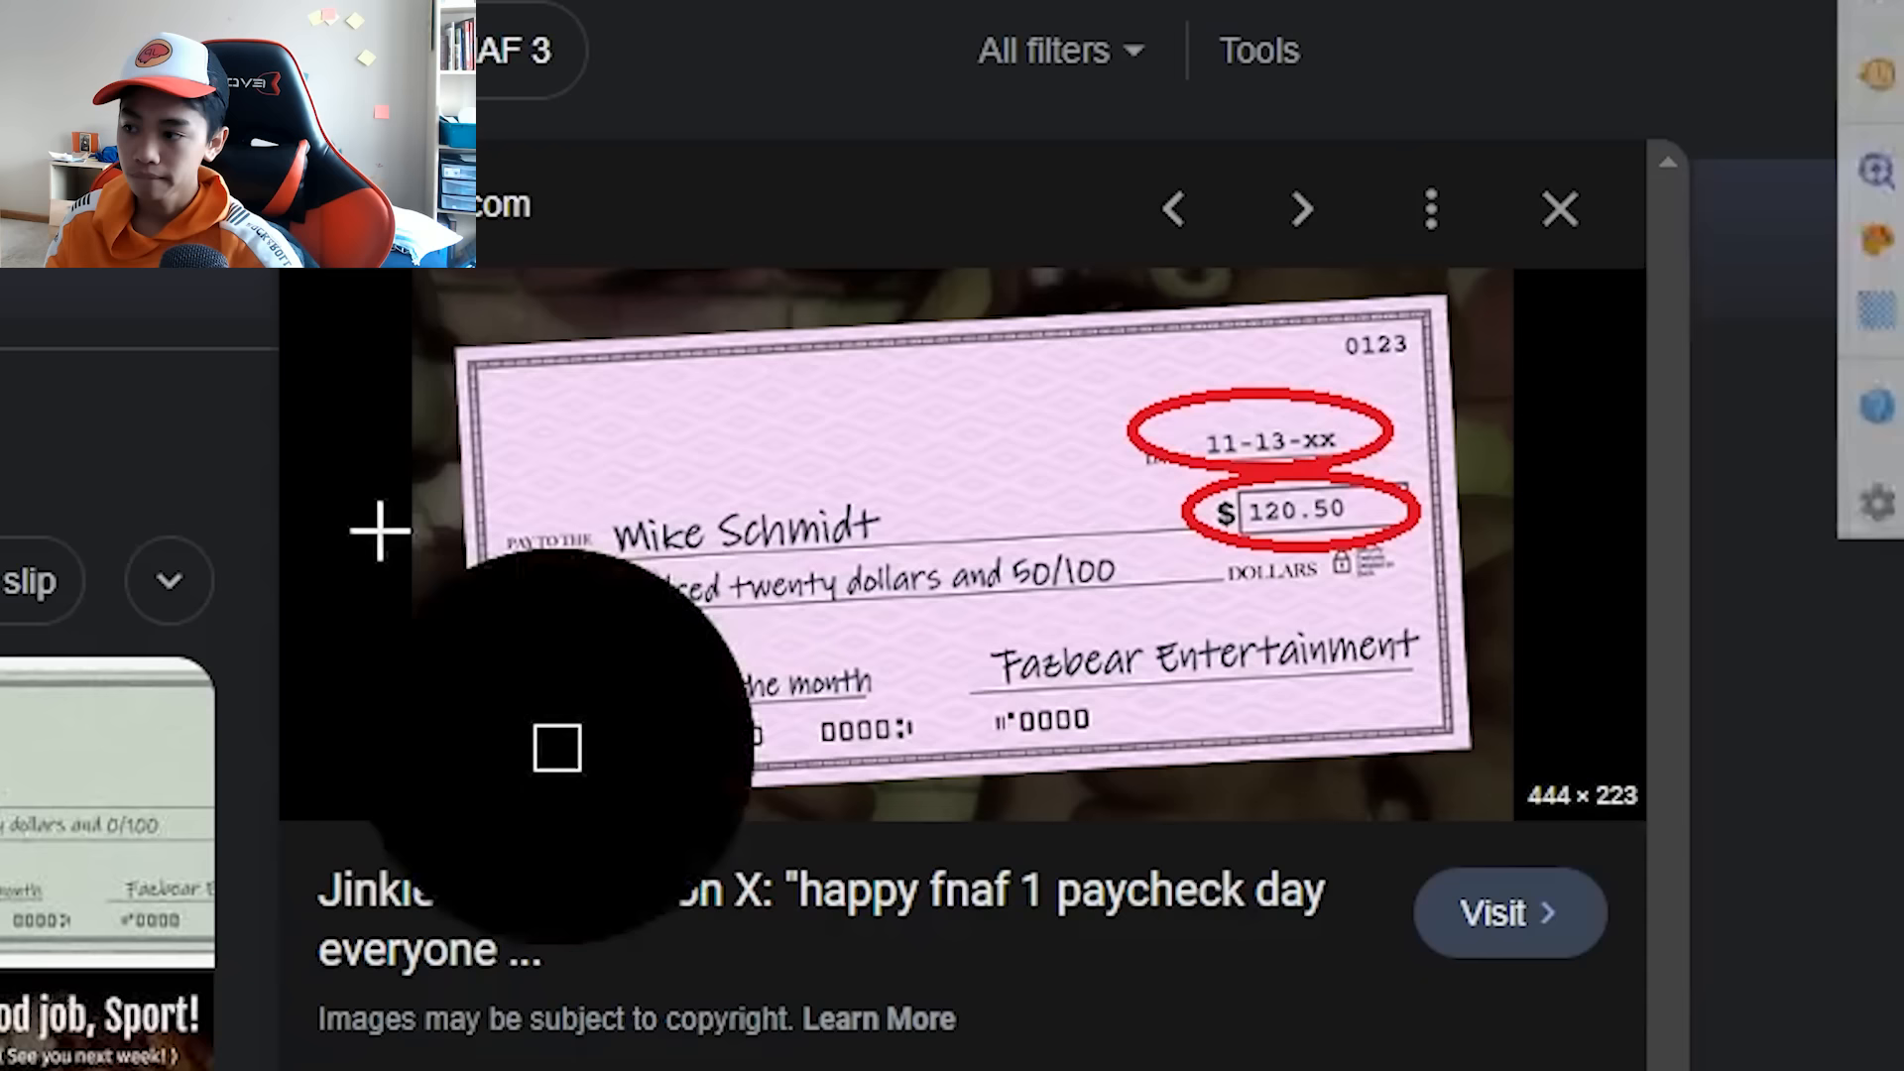
- Preview a FNAF paycheck reference image, then review smallest legible pixel font examples
left_click(1559, 207)
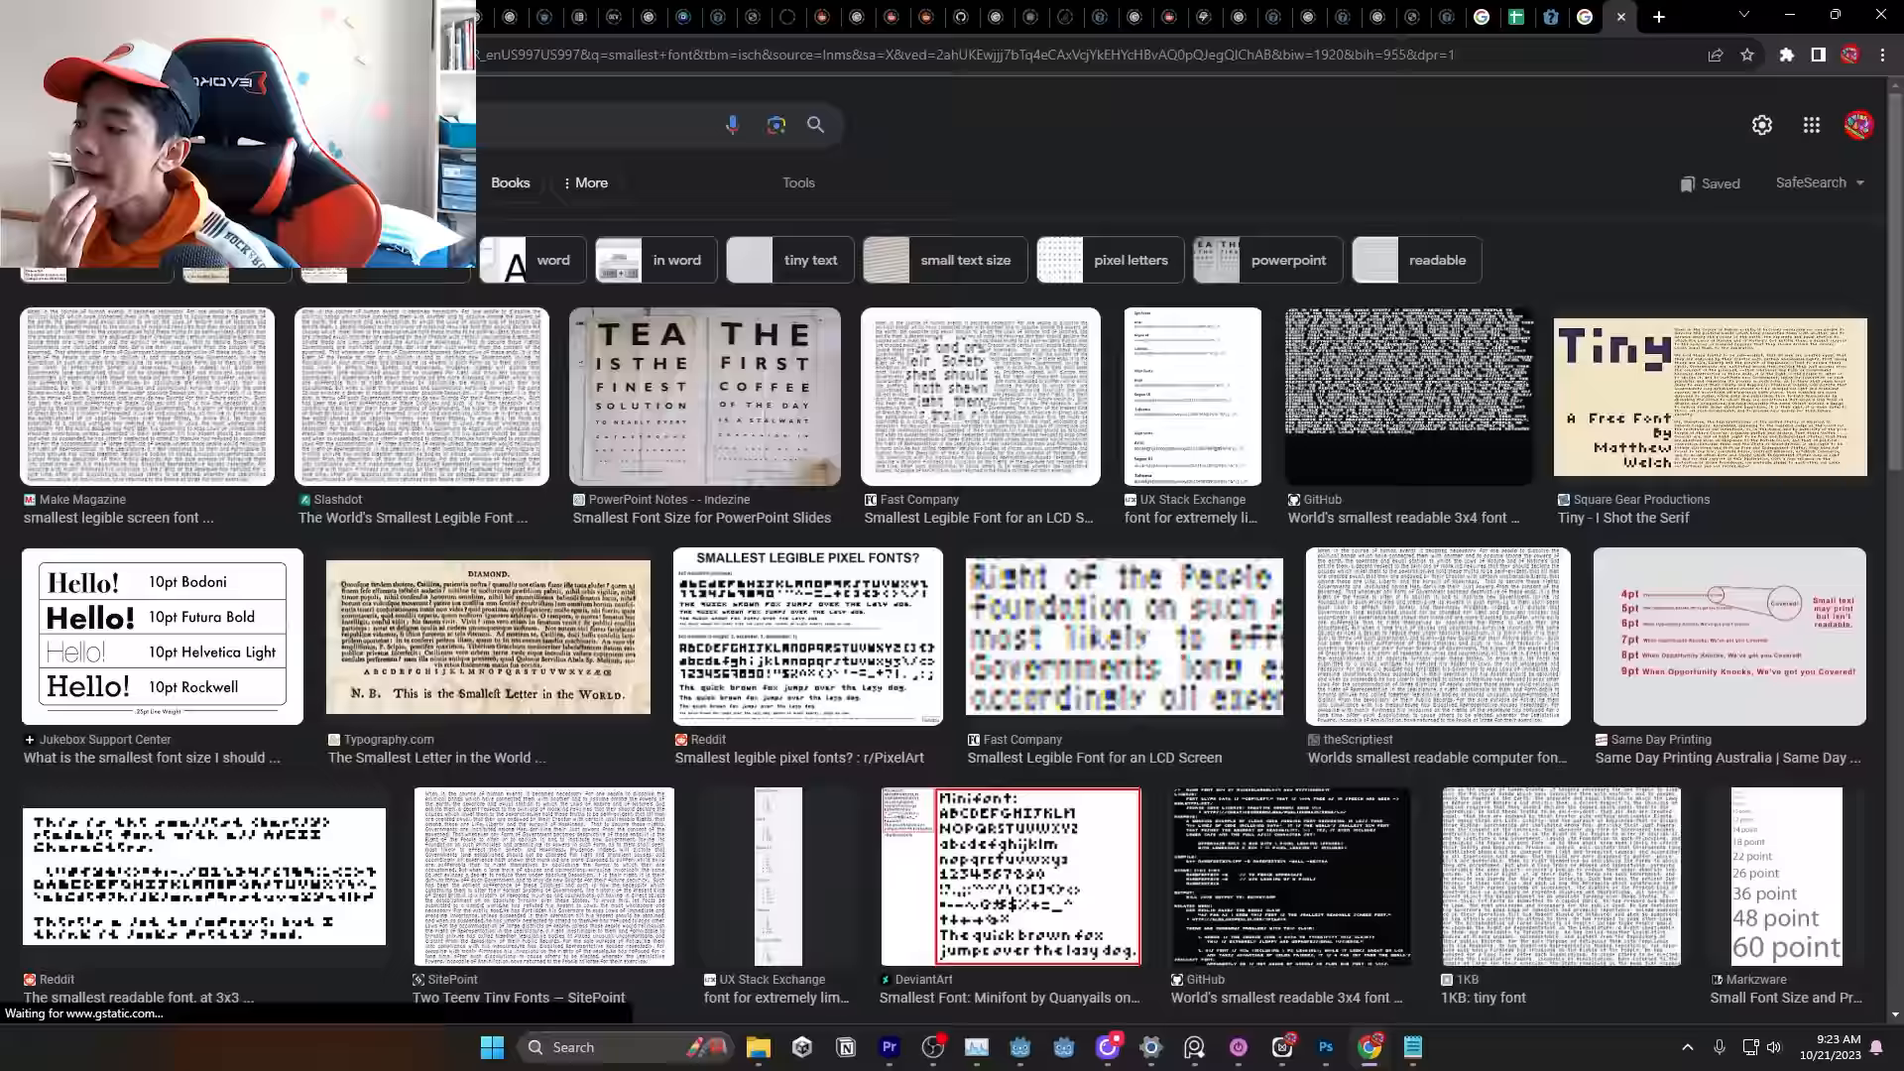
left_click(1325, 1047)
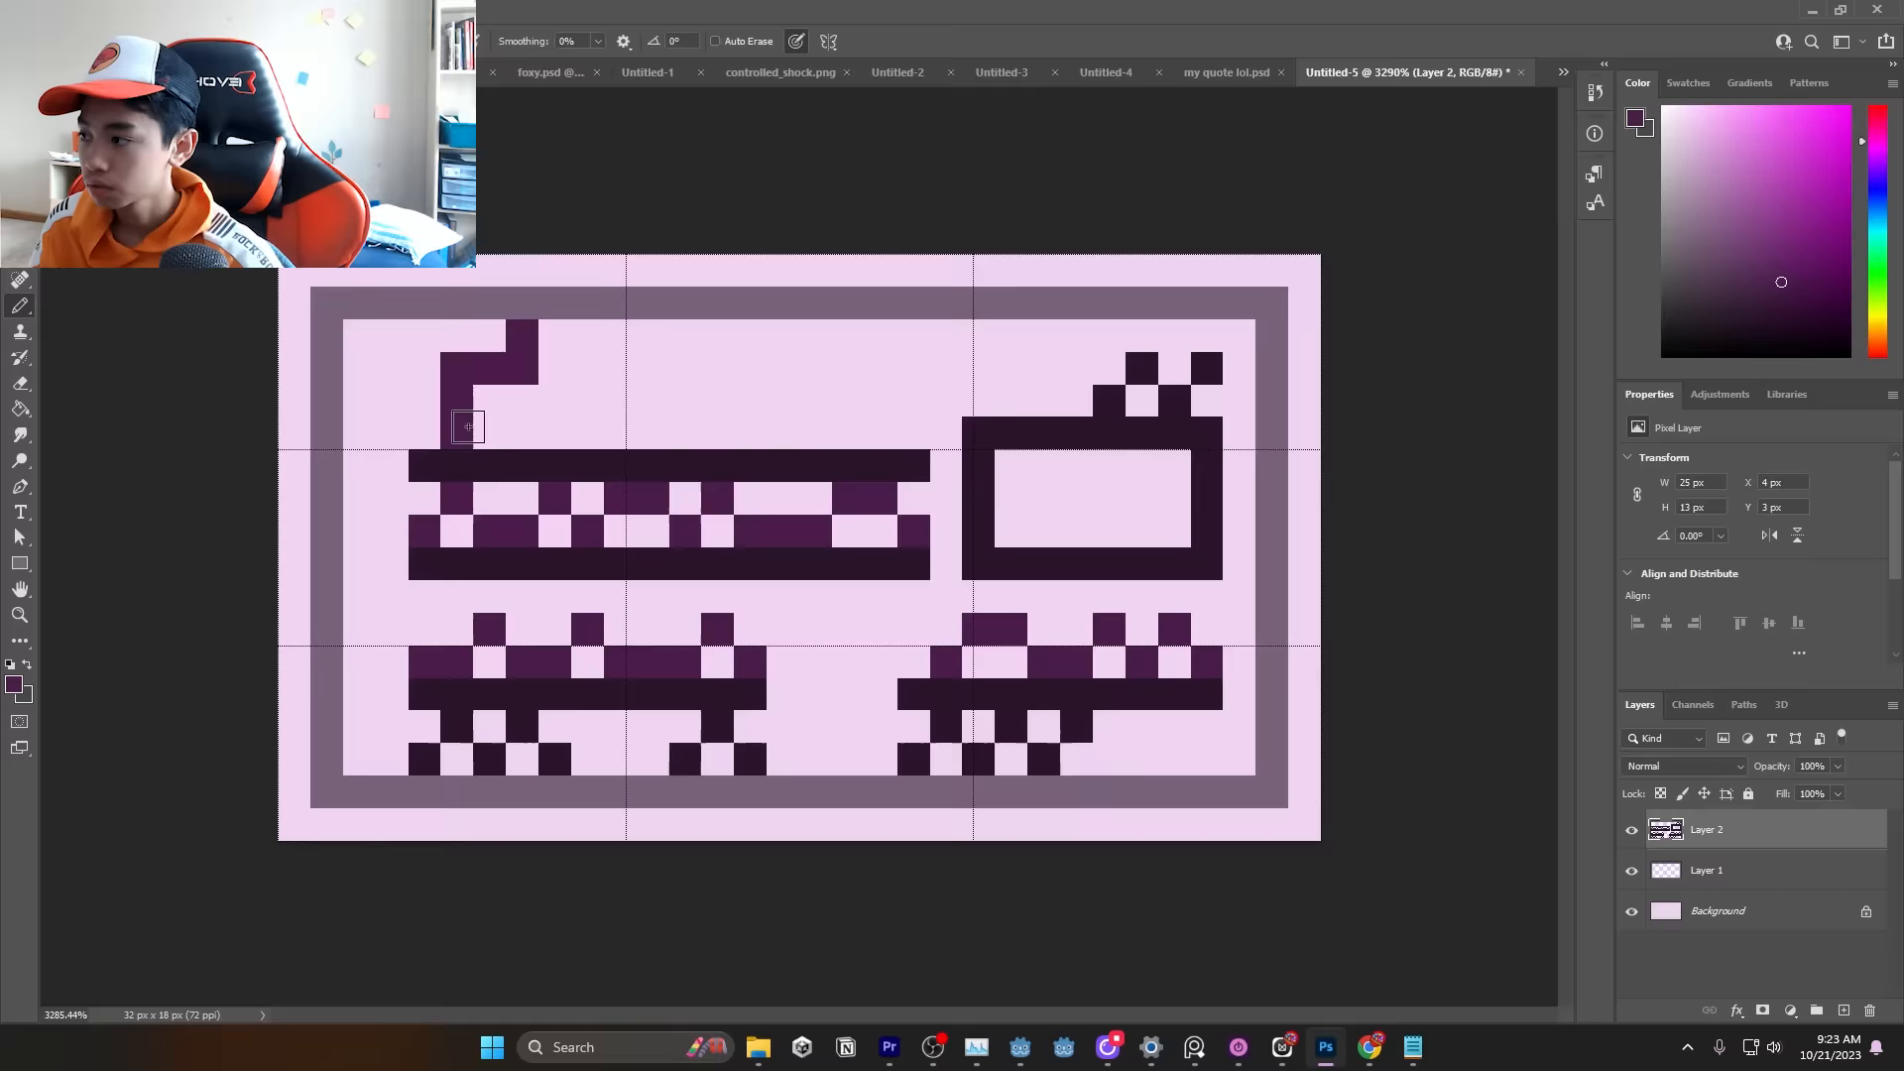